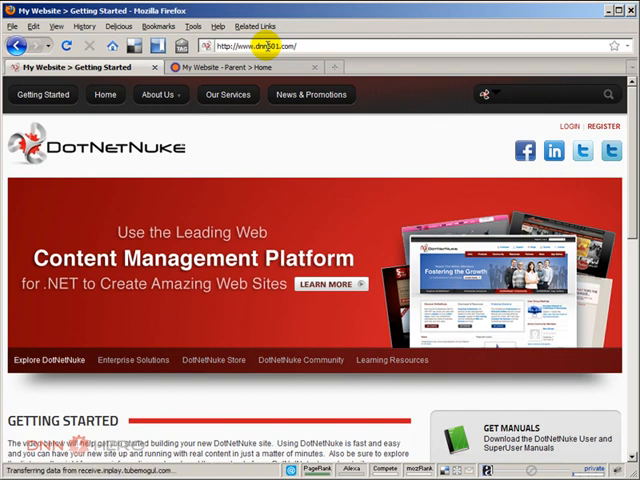
Step: Switch to the localhost/dnn561 parent site tab and select 'dnn561' in the URL
left_click(230, 67)
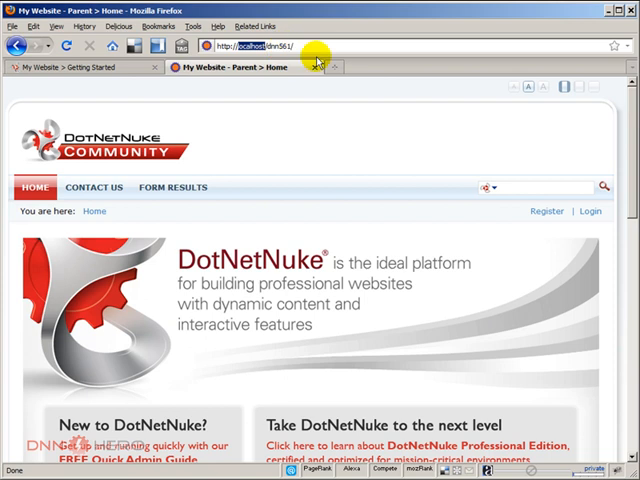
mouse_move(292, 148)
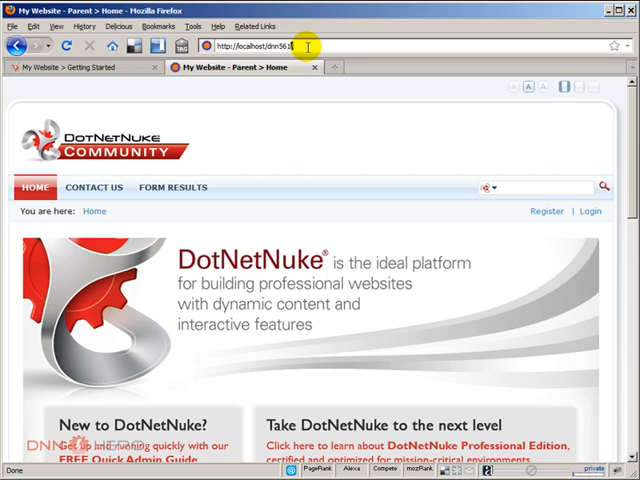
double_click(277, 46)
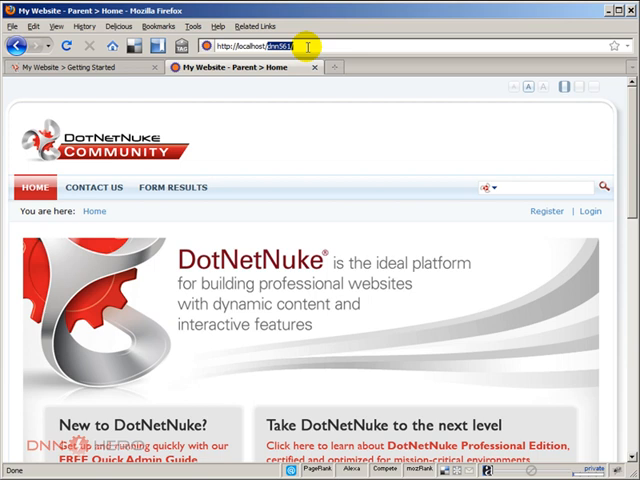
mouse_move(85, 67)
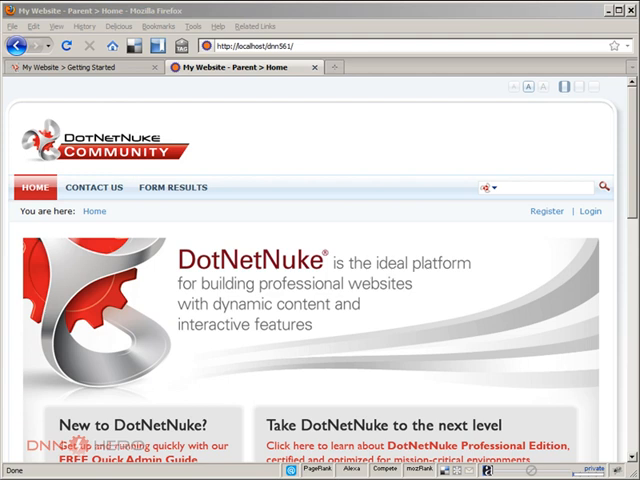
mouse_move(348, 105)
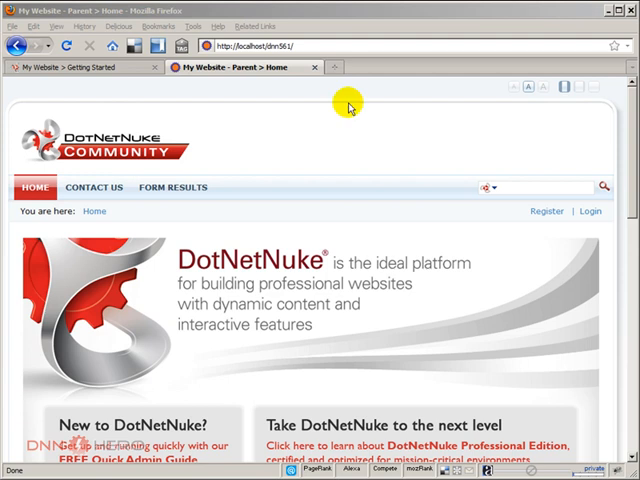
left_click(355, 67)
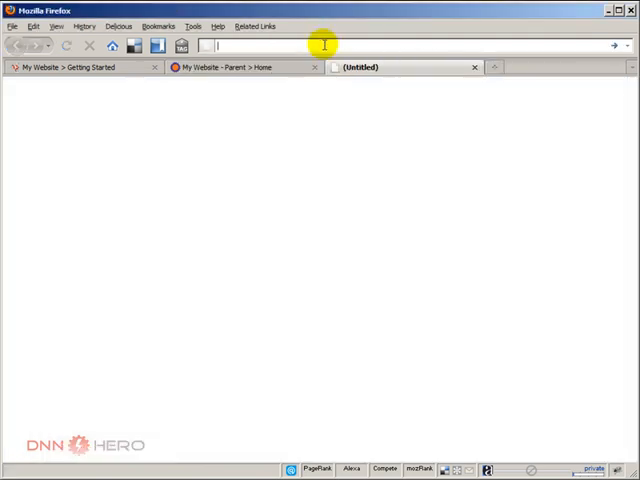
type("www.mysite.com/")
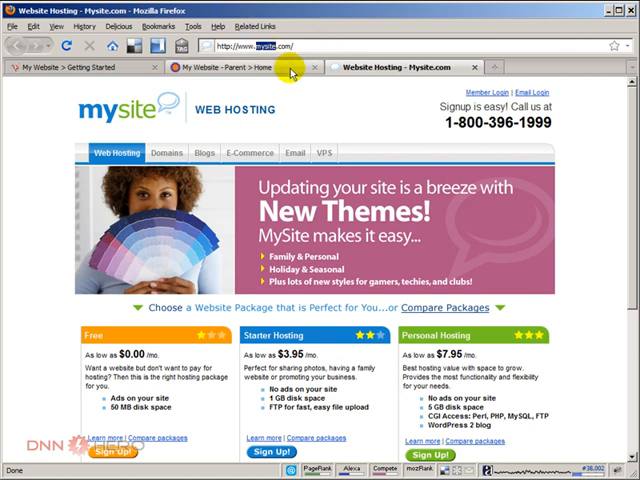
mouse_move(290, 68)
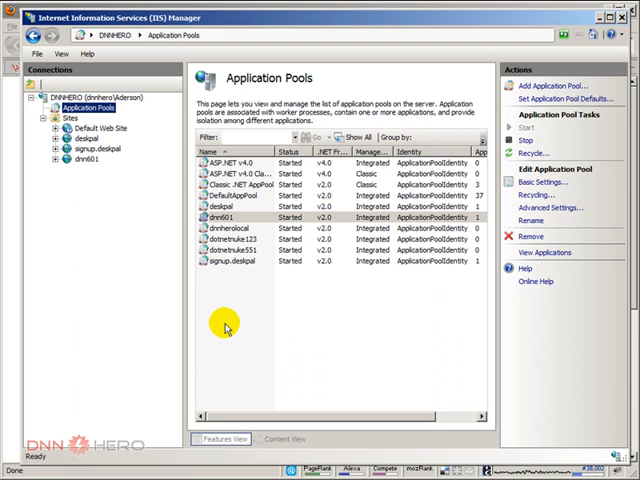
mouse_move(108, 136)
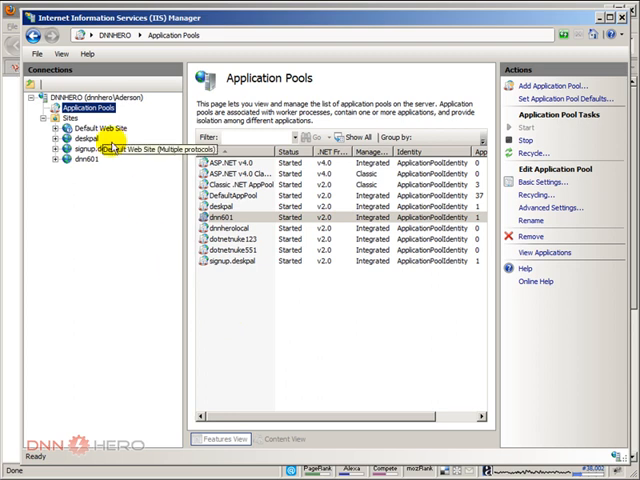
Step: Start adding a new website from the Sites node in Connections
right_click(66, 126)
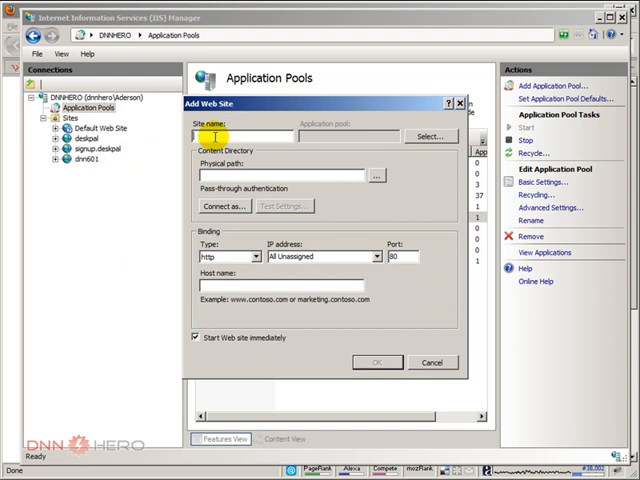
Step: Enter mysite.com as the new site's name
type("mysite.com")
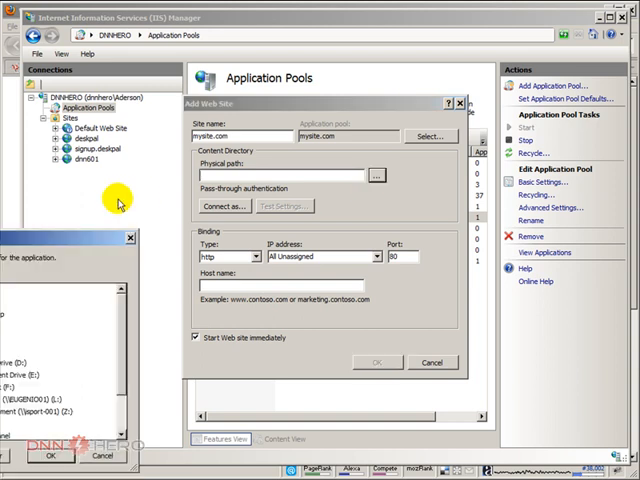
Step: Browse to C:\inetpub\wwwroot\mysite and set it as the physical path
left_click(375, 174)
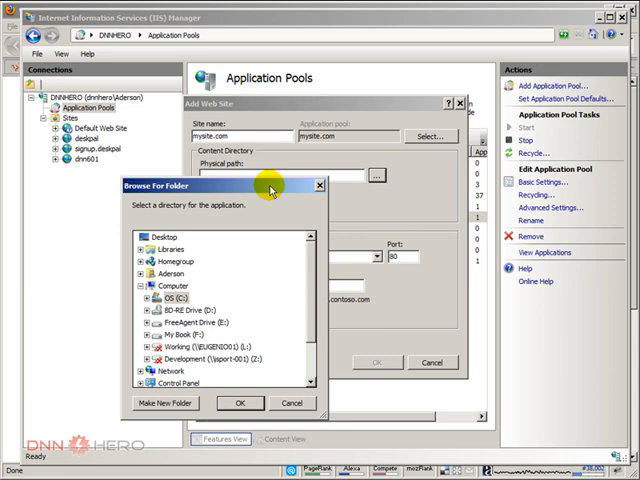
left_click(147, 299)
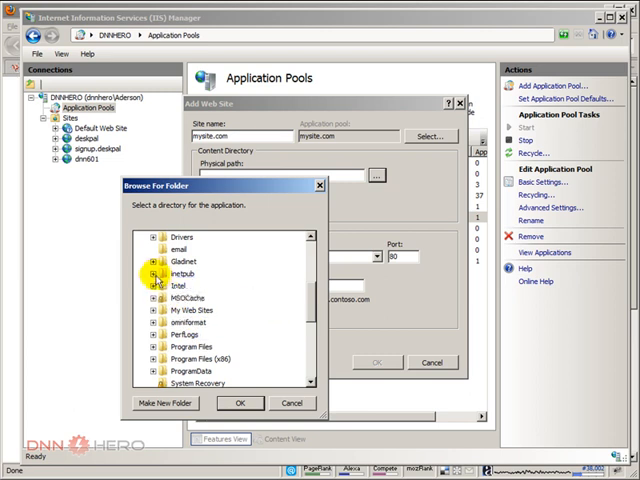
left_click(154, 273)
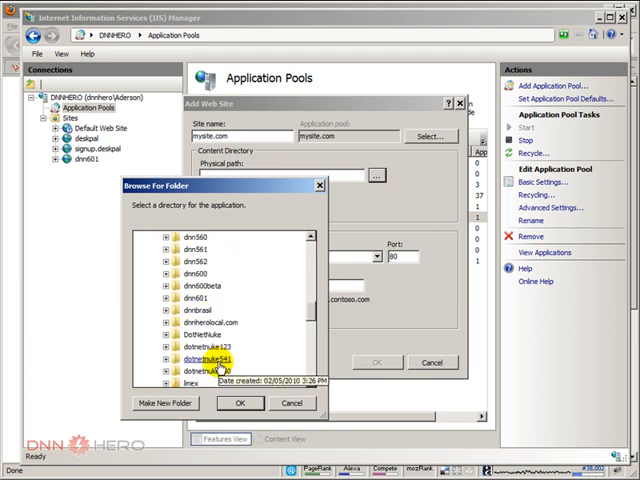
scroll("down", 3)
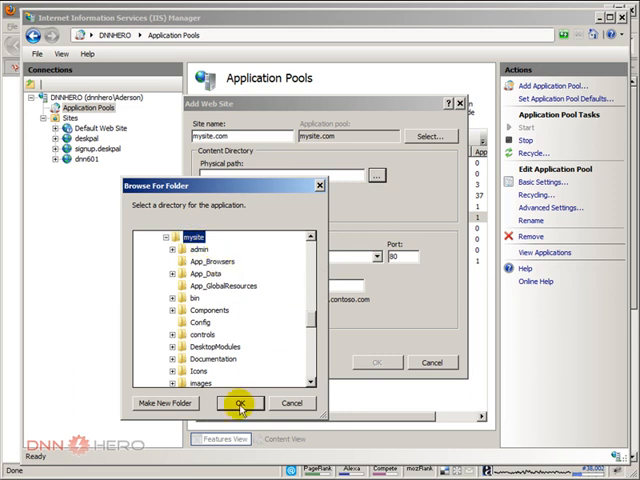
left_click(239, 403)
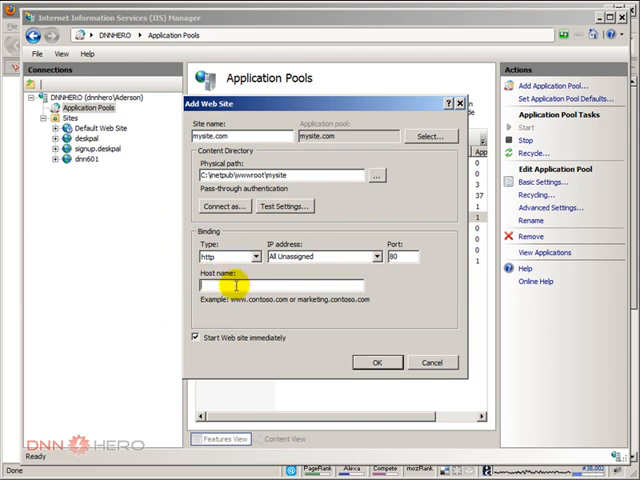
type("www.mysite.com")
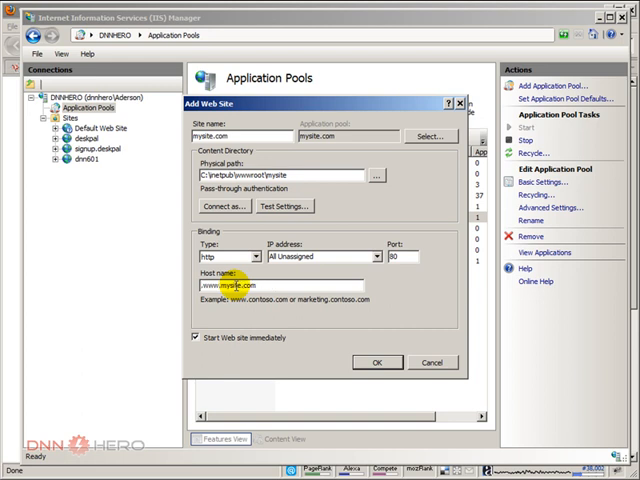
type("www.mysite.com")
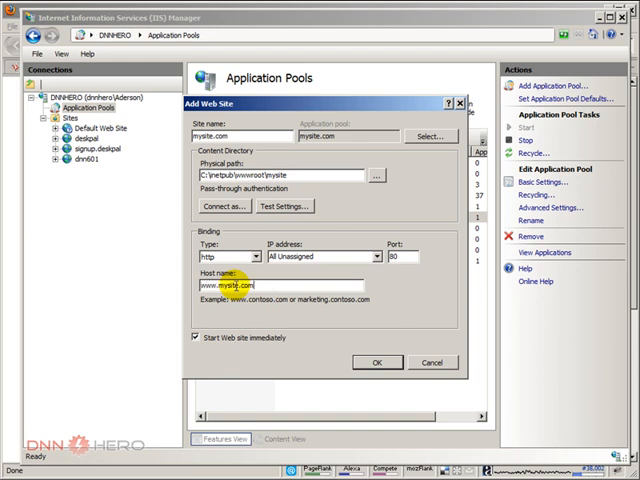
mouse_move(500, 460)
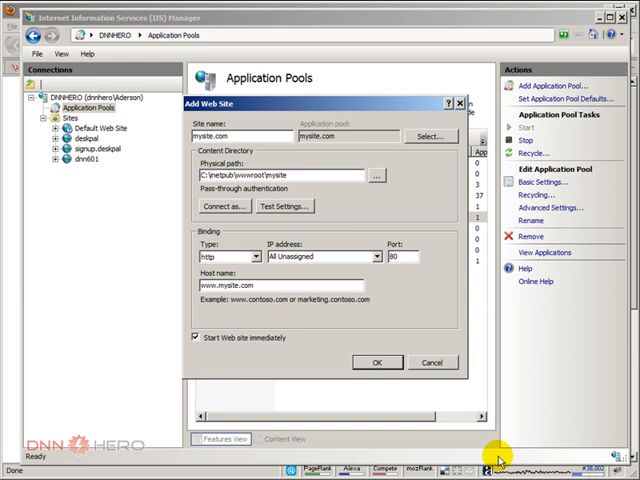
Step: Confirm the Add Web Site dialog to create mysite.com
left_click(377, 362)
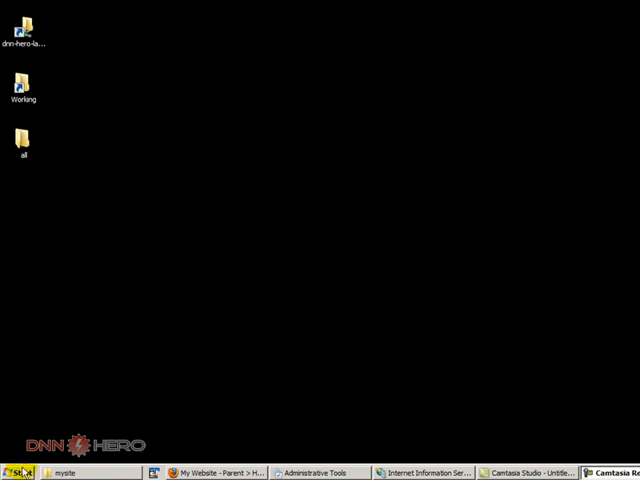
Step: Open All Programs in the Start menu and expand Accessories
left_click(22, 473)
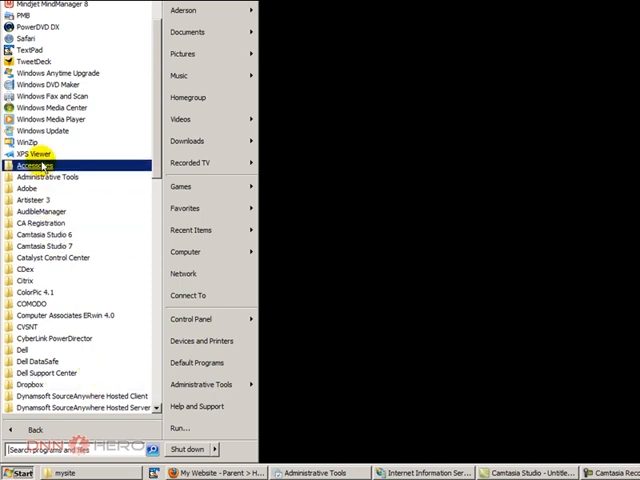
left_click(40, 165)
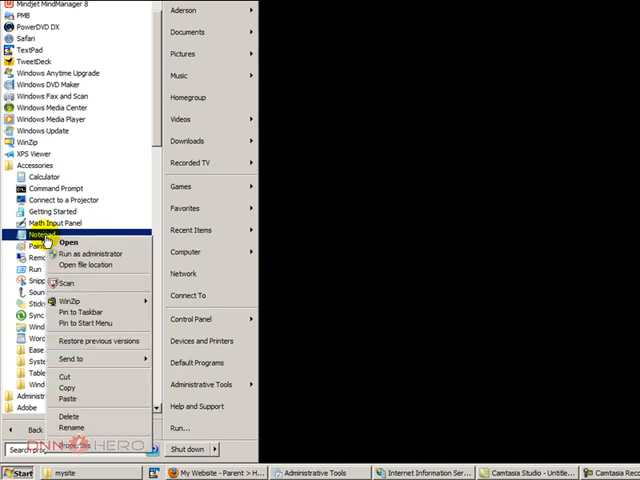
mouse_move(90, 253)
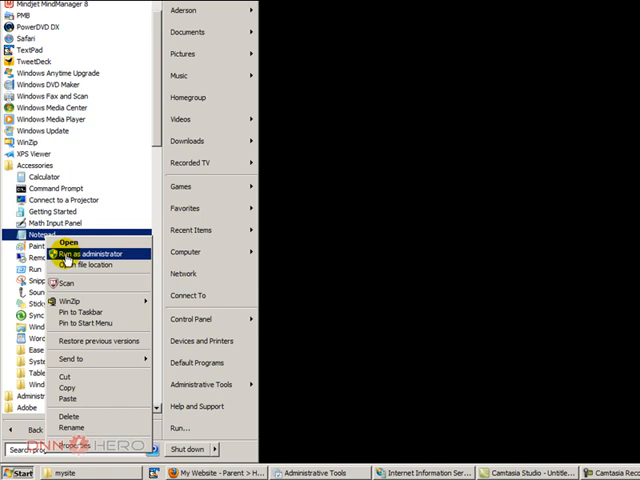
mouse_move(68, 259)
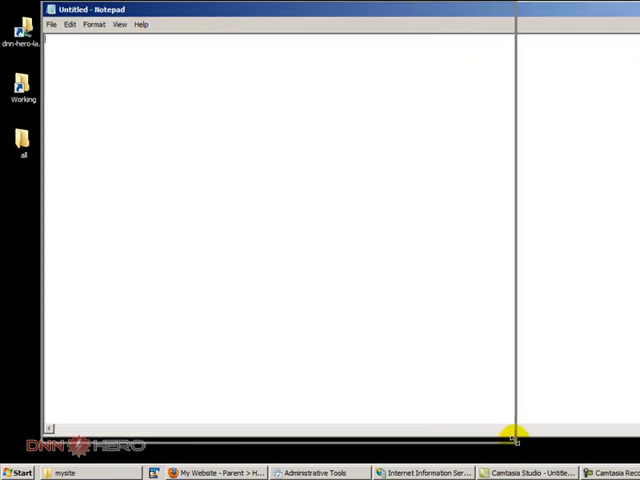
Step: In Notepad's Open dialog, browse to System32\drivers\etc and select hosts
left_click(51, 24)
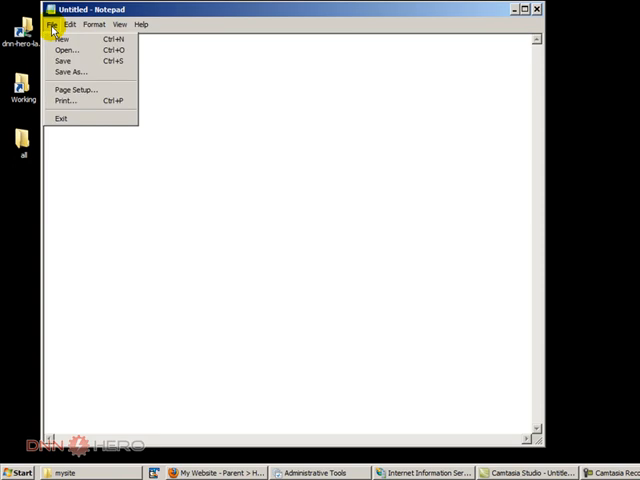
left_click(64, 49)
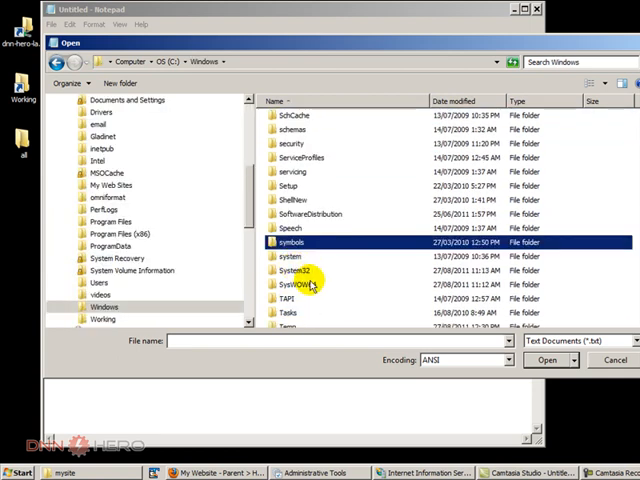
double_click(298, 271)
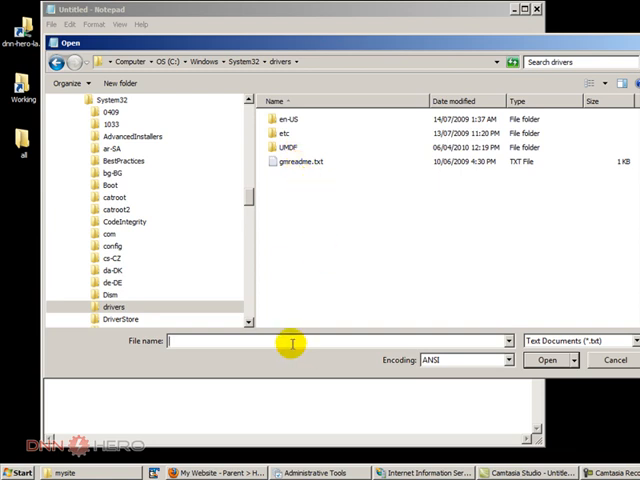
left_click(283, 135)
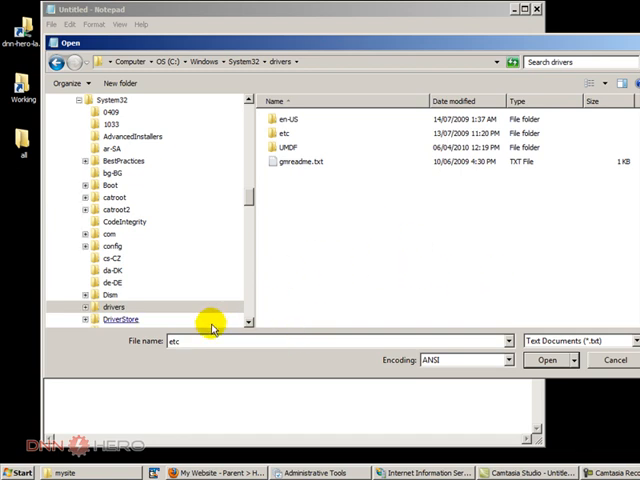
mouse_move(188, 320)
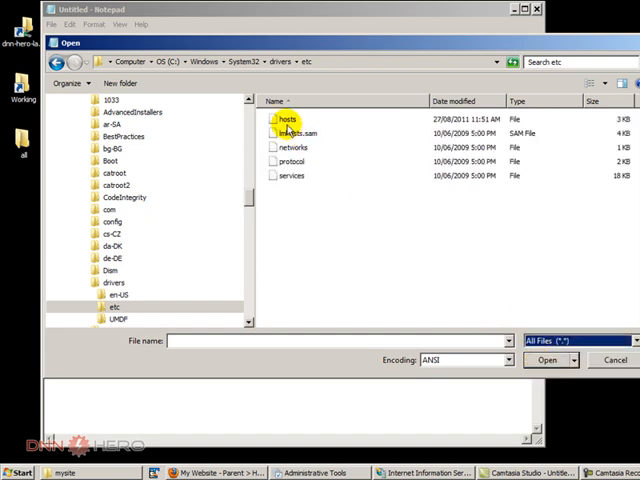
left_click(287, 120)
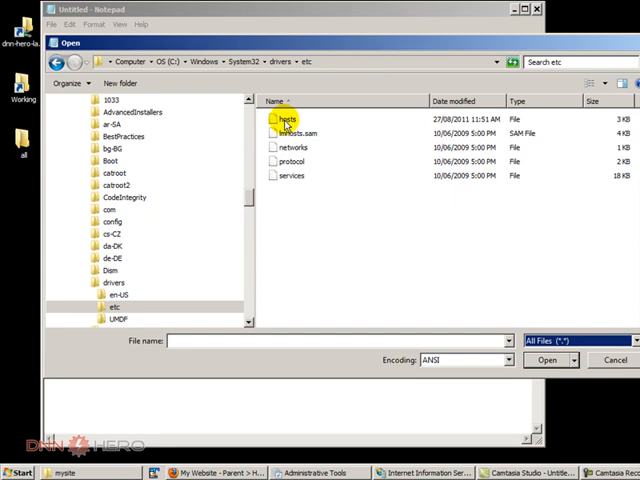
double_click(292, 120)
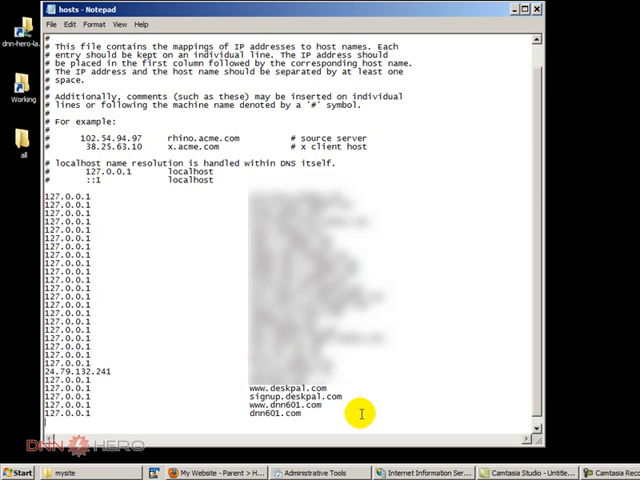
type("127.0.0.1")
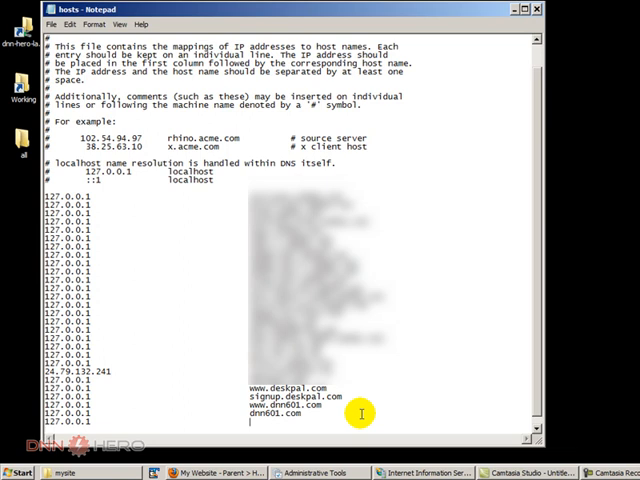
type("www.mysite.com")
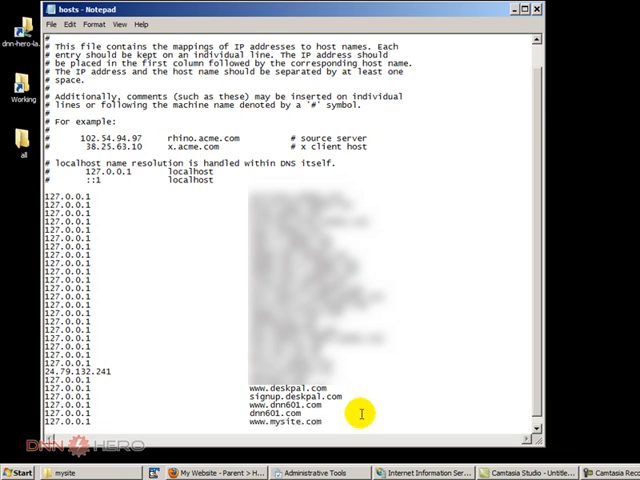
scroll("down", 3)
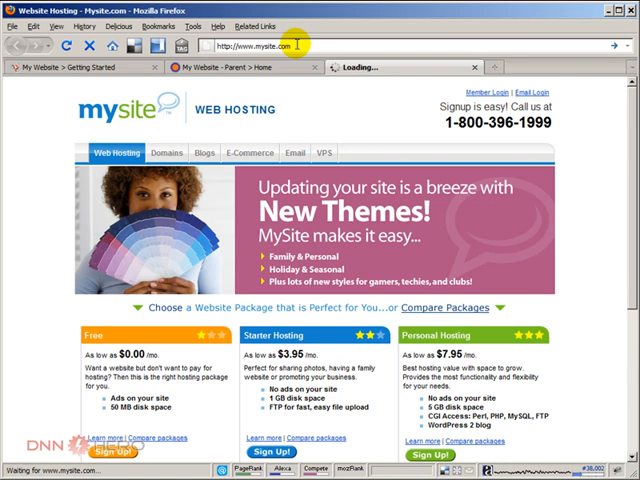
mouse_move(563, 413)
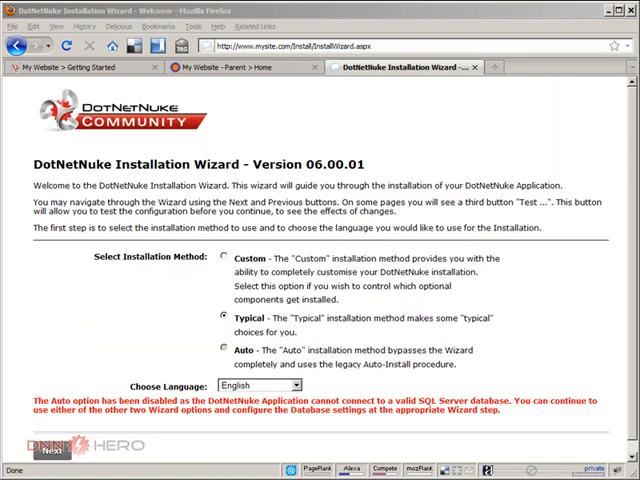
mouse_move(417, 133)
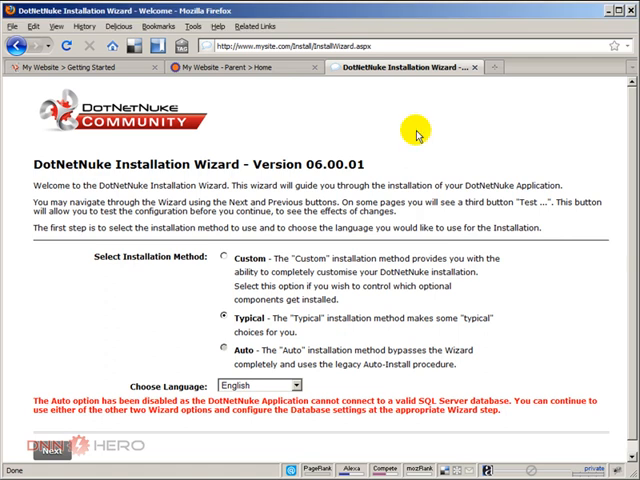